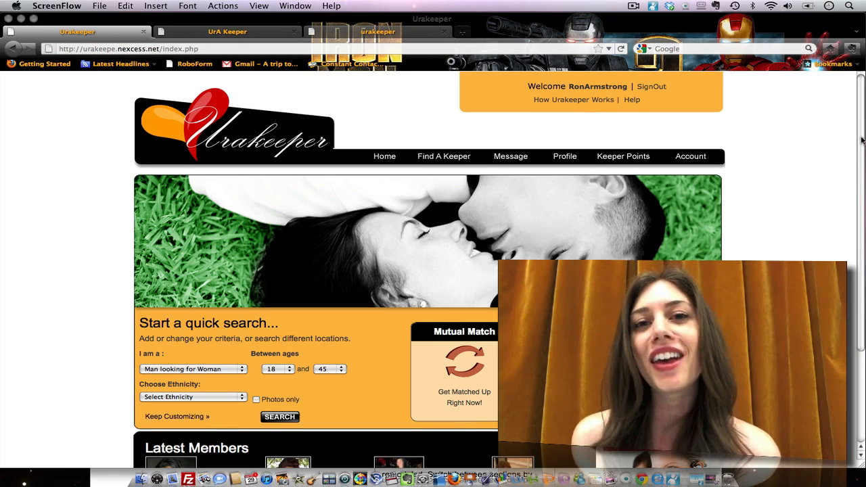
Scroll the member profile to view the welcome summary, new members, mutual matches and about-me details
scroll("down", 3)
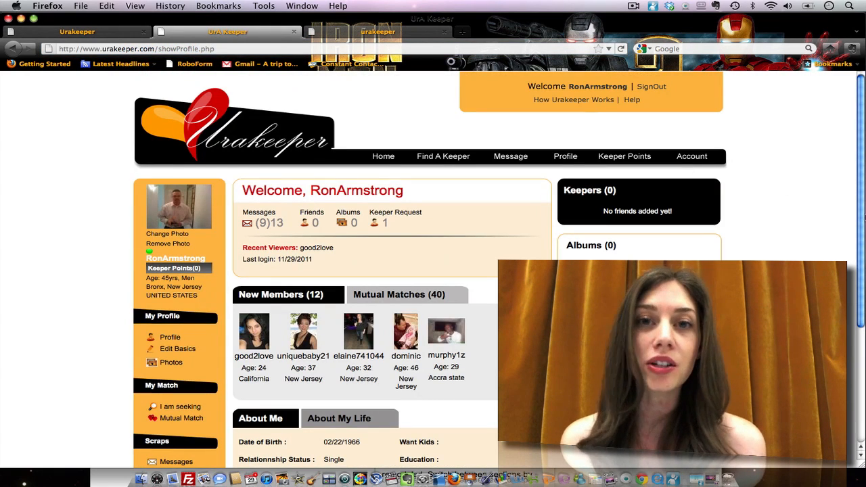
scroll("down", 3)
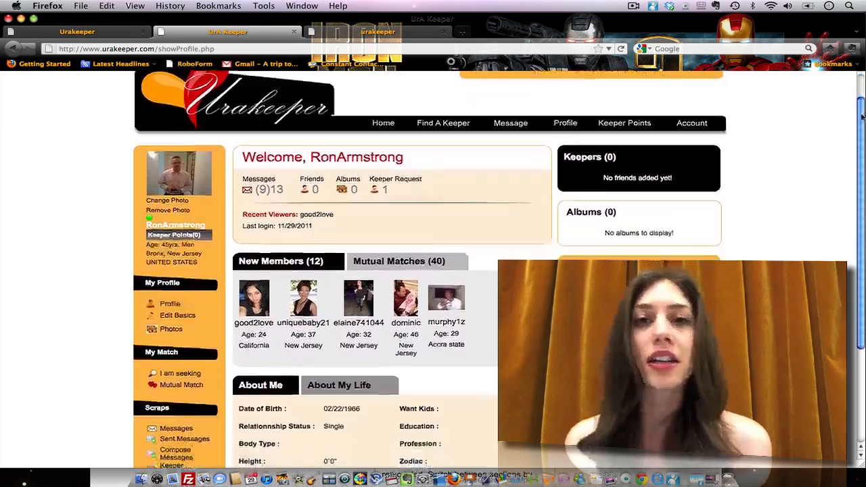
scroll("down", 3)
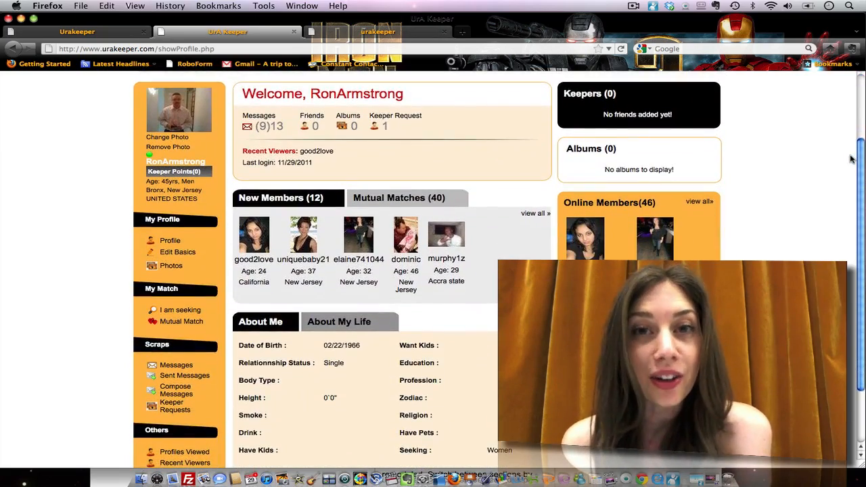
scroll("down", 3)
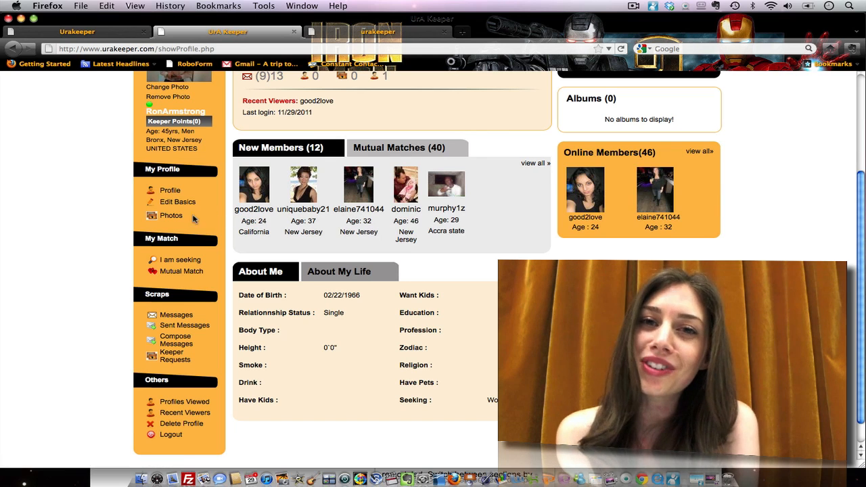
mouse_move(179, 260)
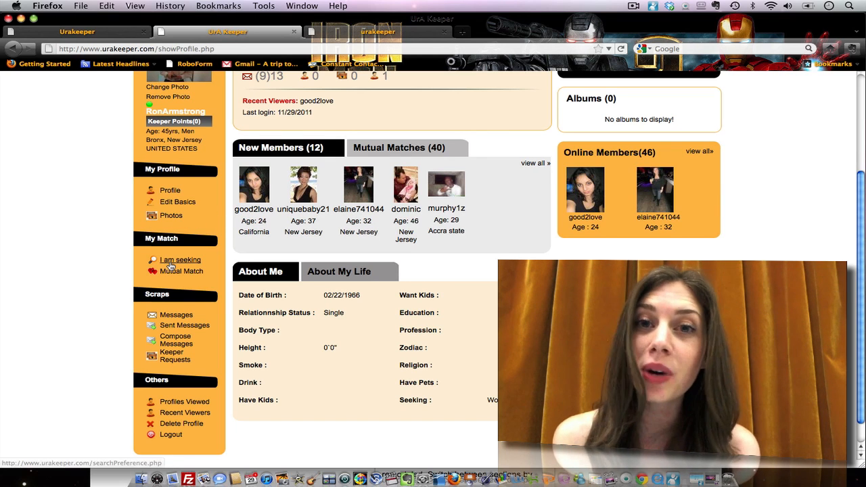
Browse the 'I am seeking' search preferences for finding a match
left_click(180, 260)
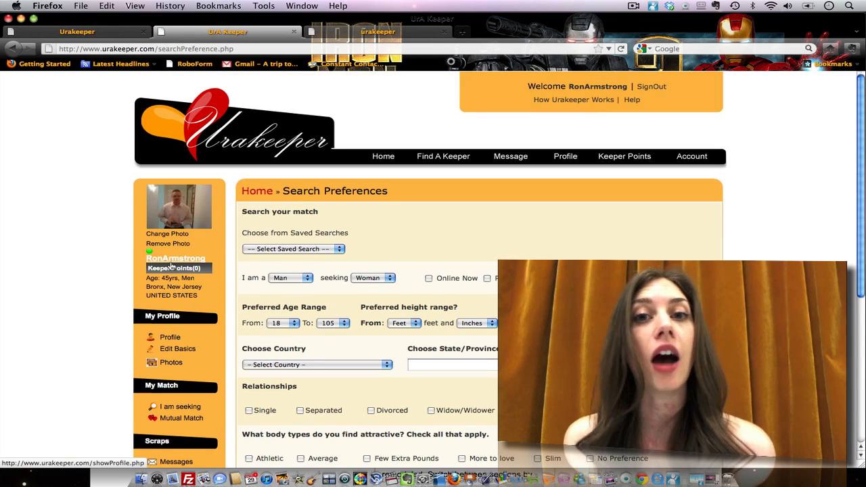
scroll("down", 3)
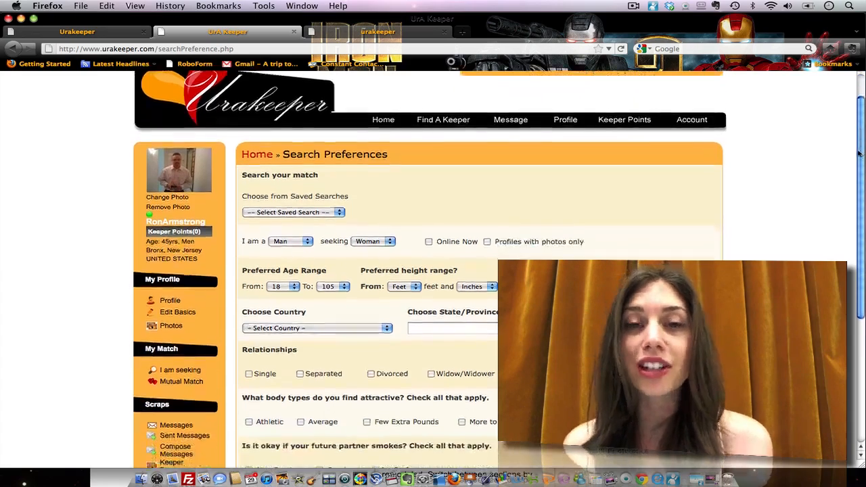
scroll("down", 3)
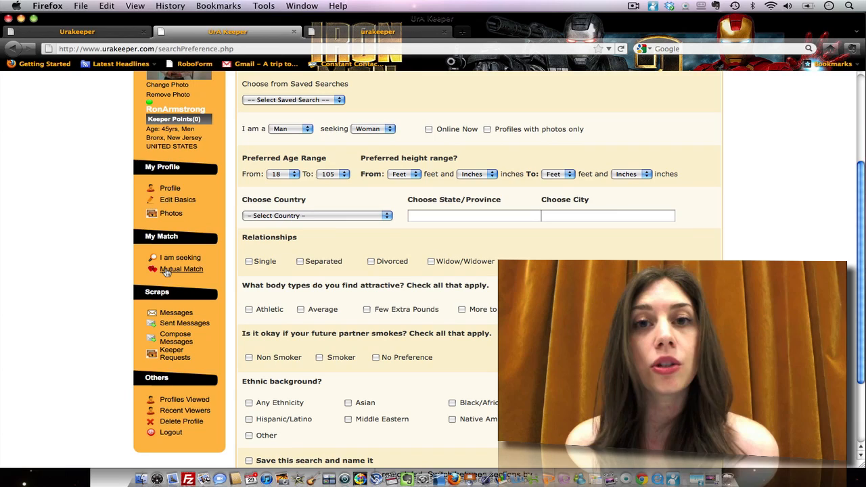
Show the mutual matches list and scroll through the women members
left_click(181, 269)
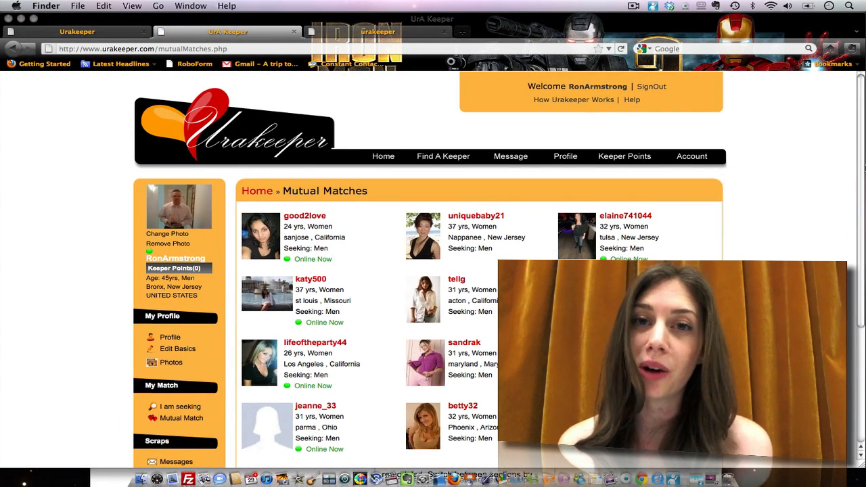
scroll("down", 3)
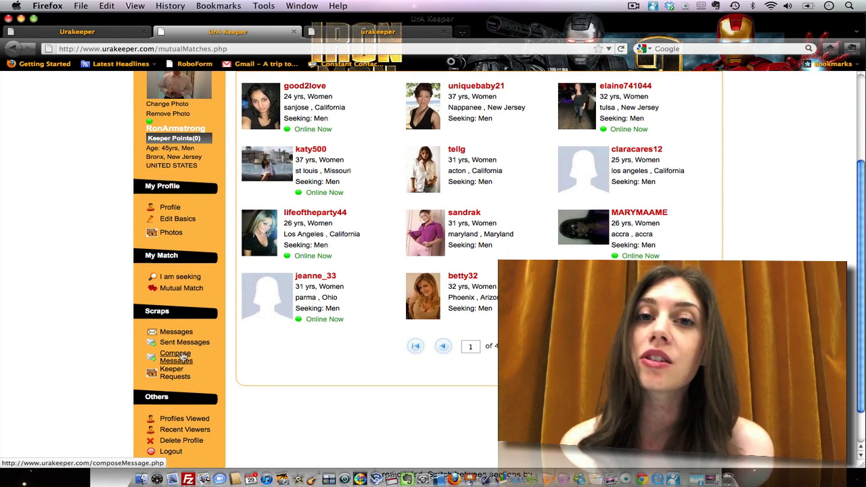
left_click(174, 373)
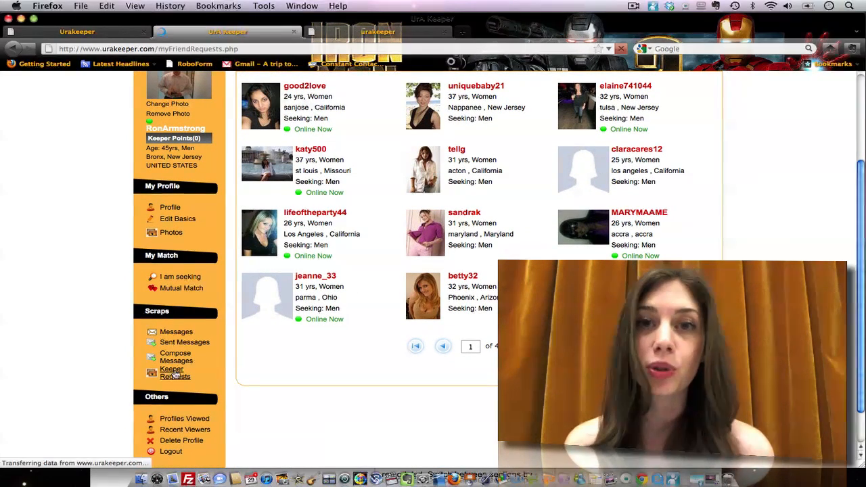
View the pending keeper request and Keeper Points awards, then return to the home page's quick search
left_click(175, 373)
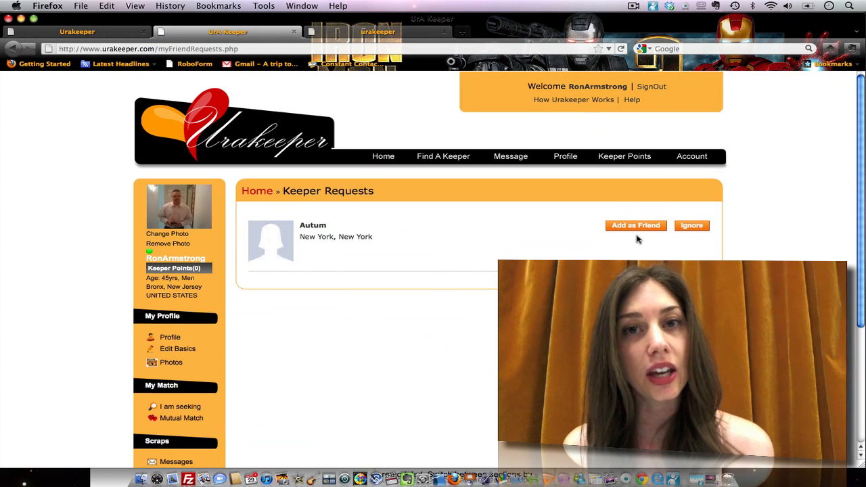
mouse_move(683, 240)
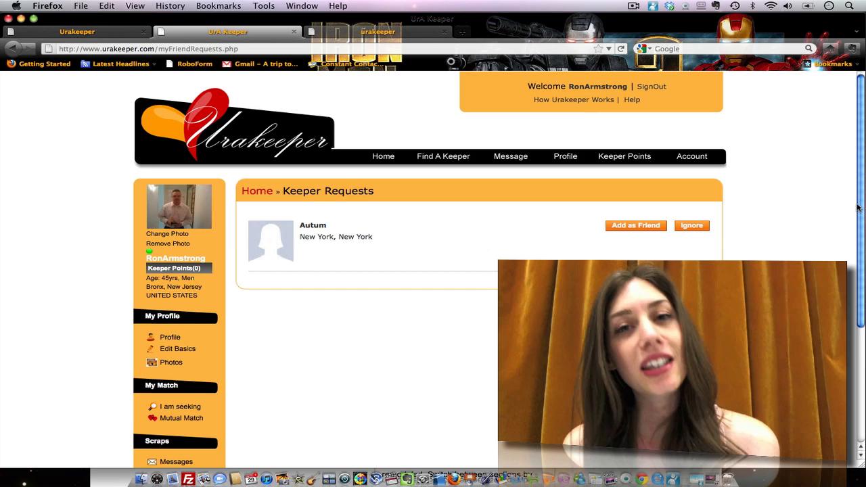
scroll("down", 3)
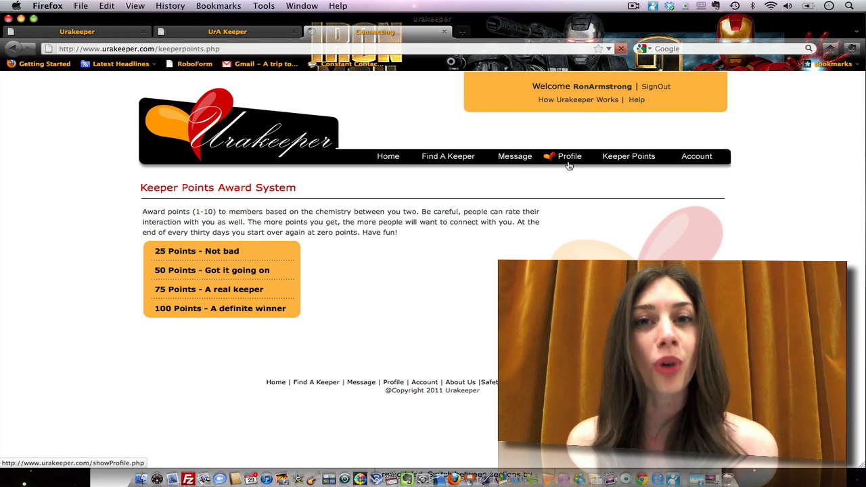
left_click(570, 156)
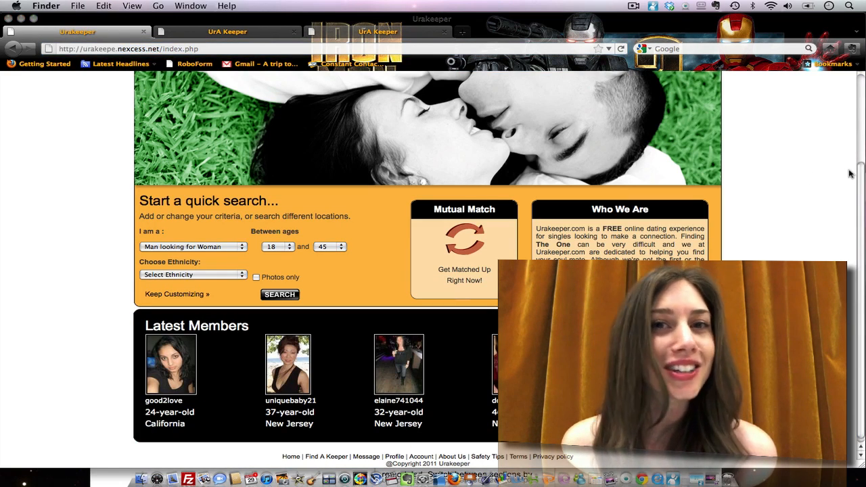
scroll("up", 3)
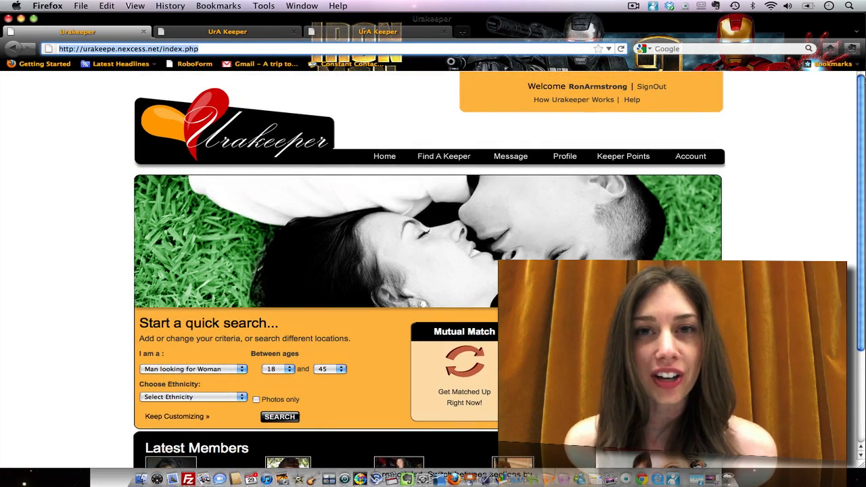